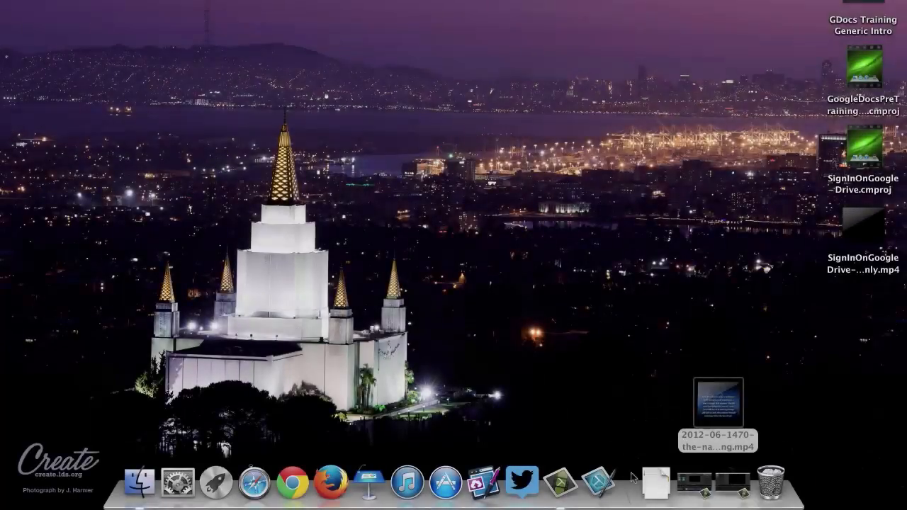
{"action": "mouse_move", "coordinate": [298, 482]}
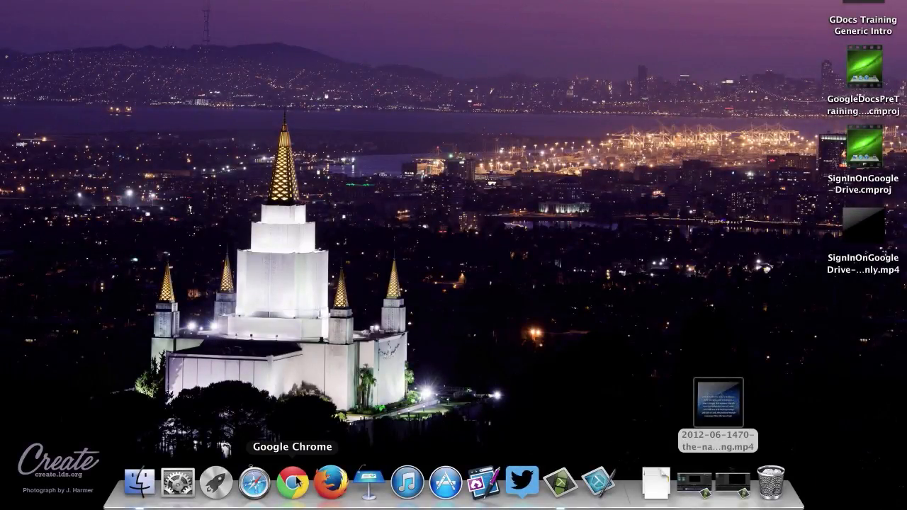
Step: Launch Google Chrome from the macOS Dock
{"action": "left_click", "coordinate": [298, 482]}
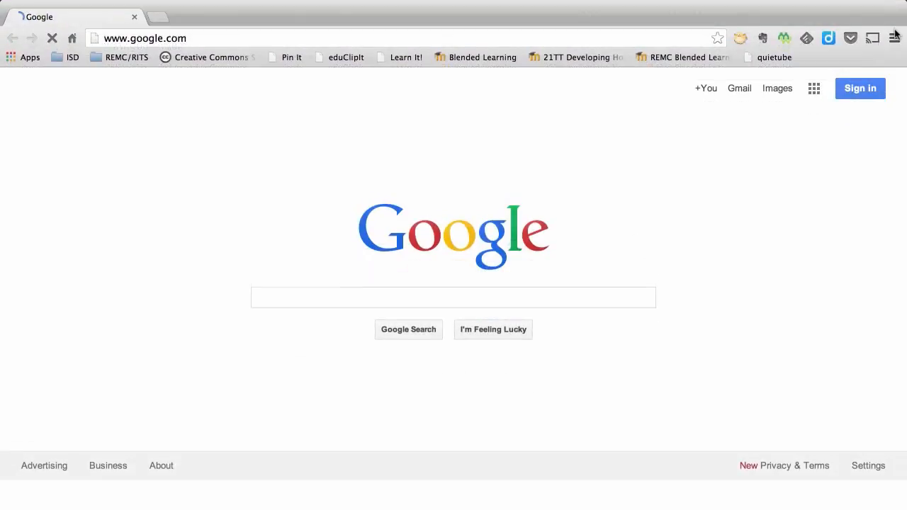
{"action": "mouse_move", "coordinate": [896, 36]}
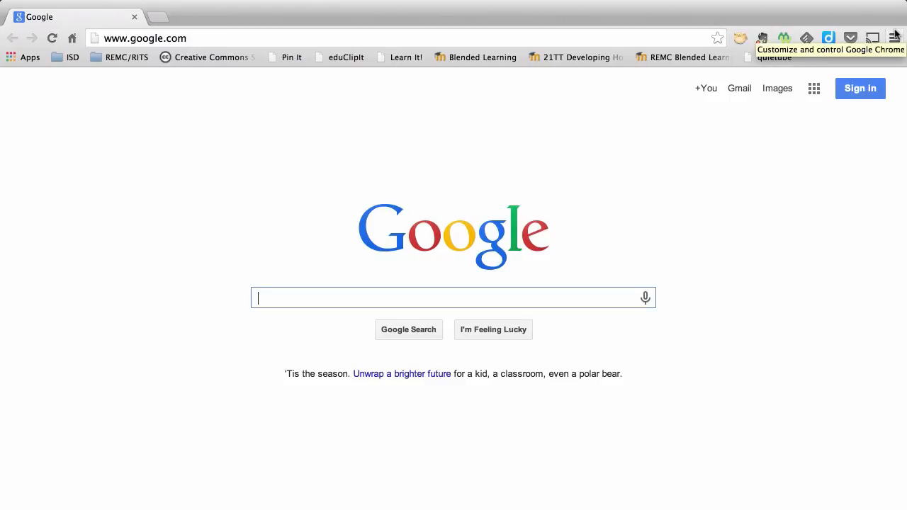
{"action": "mouse_move", "coordinate": [875, 170]}
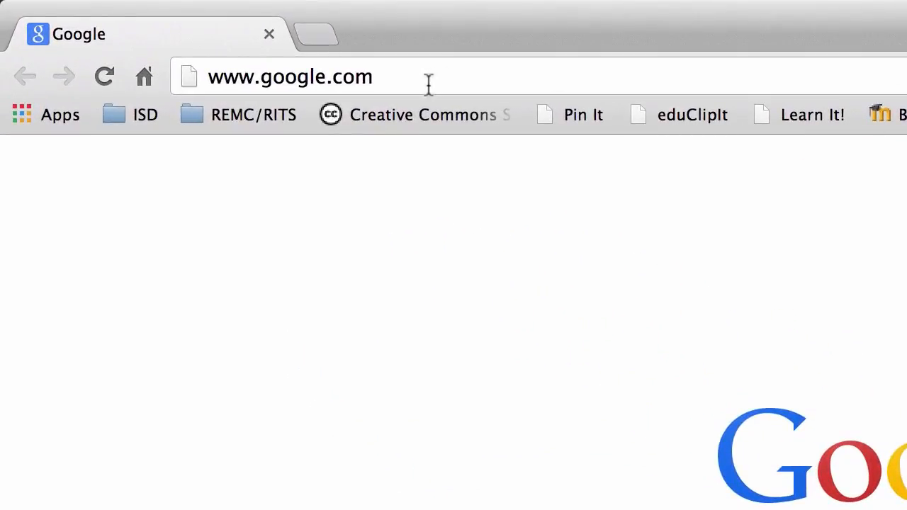
{"action": "mouse_move", "coordinate": [276, 149]}
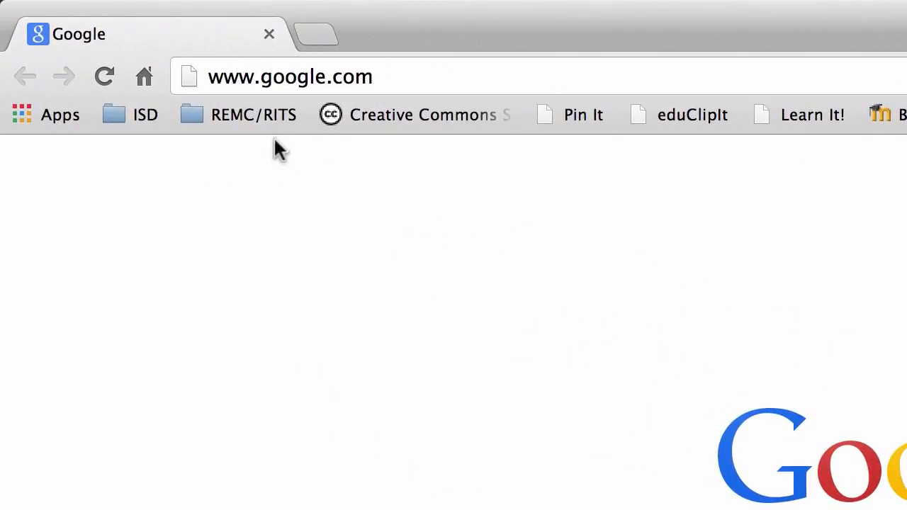
{"action": "mouse_move", "coordinate": [314, 276]}
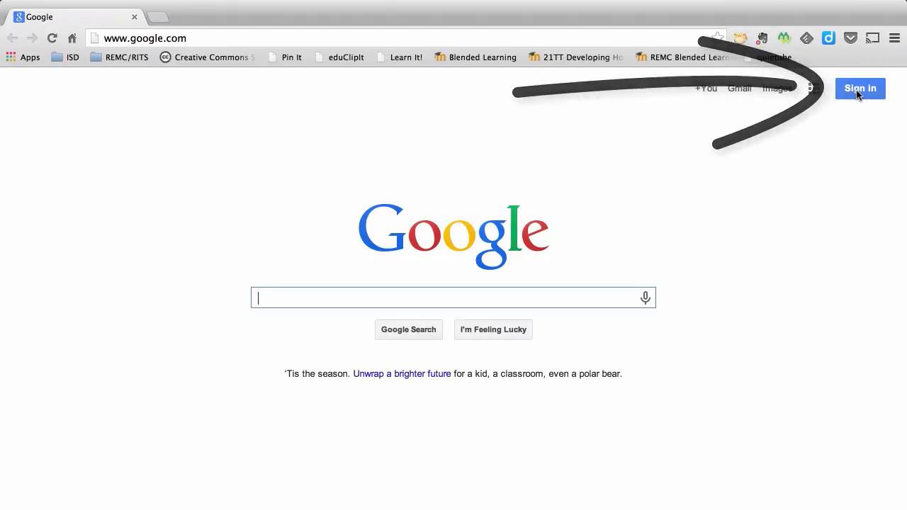
Step: Start signing in from the Google homepage and choose to add another account
{"action": "left_click", "coordinate": [858, 88]}
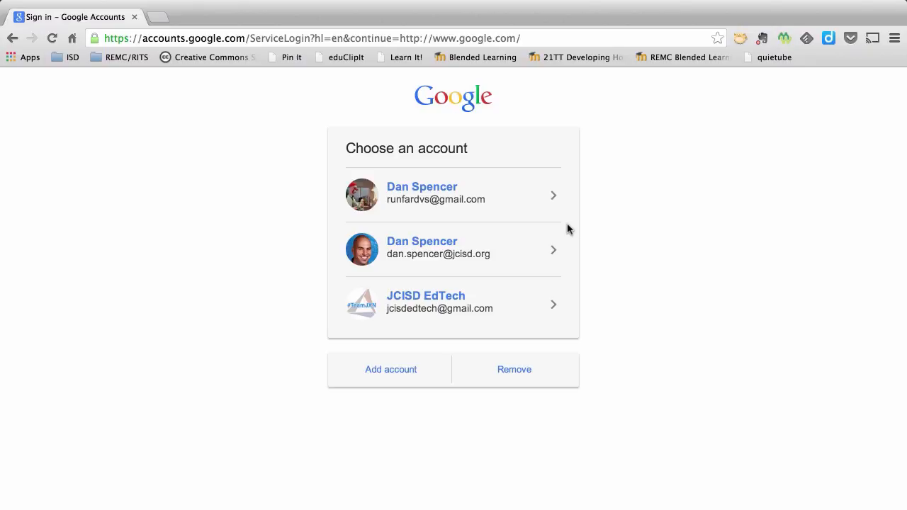
{"action": "left_click", "coordinate": [391, 368]}
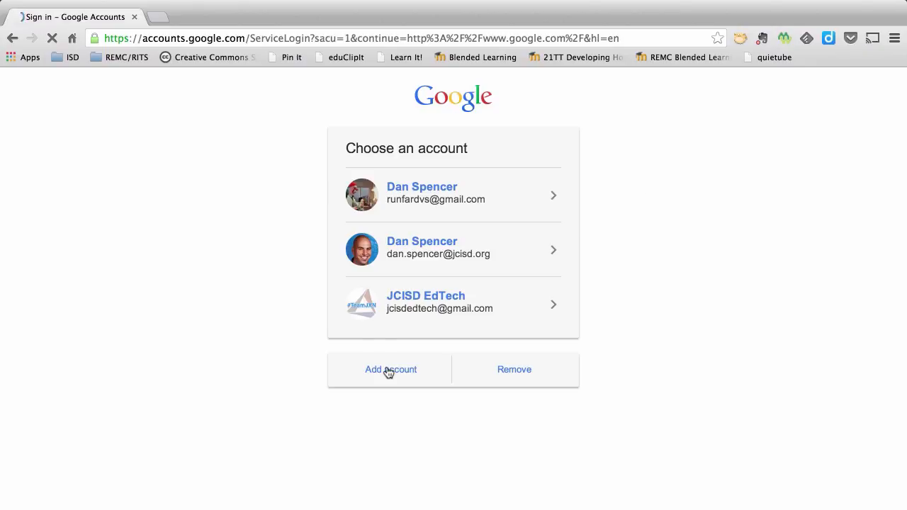
{"action": "left_click", "coordinate": [391, 369]}
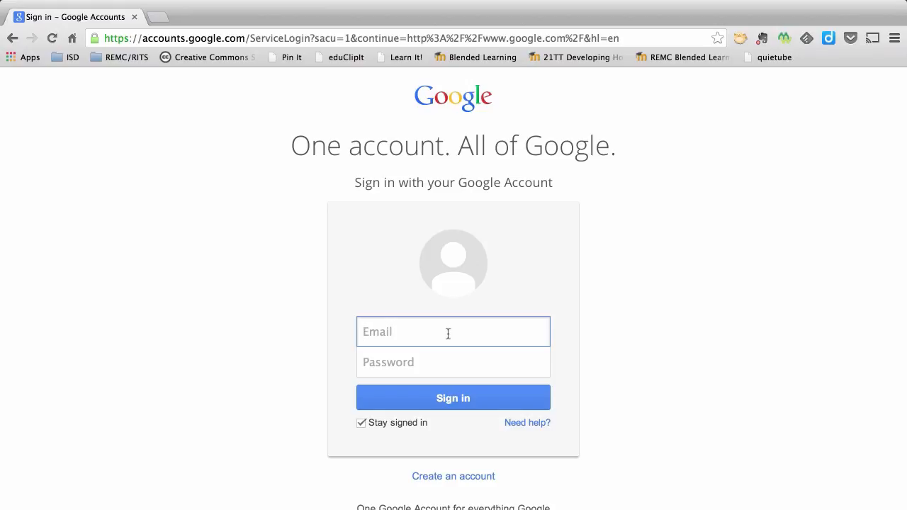
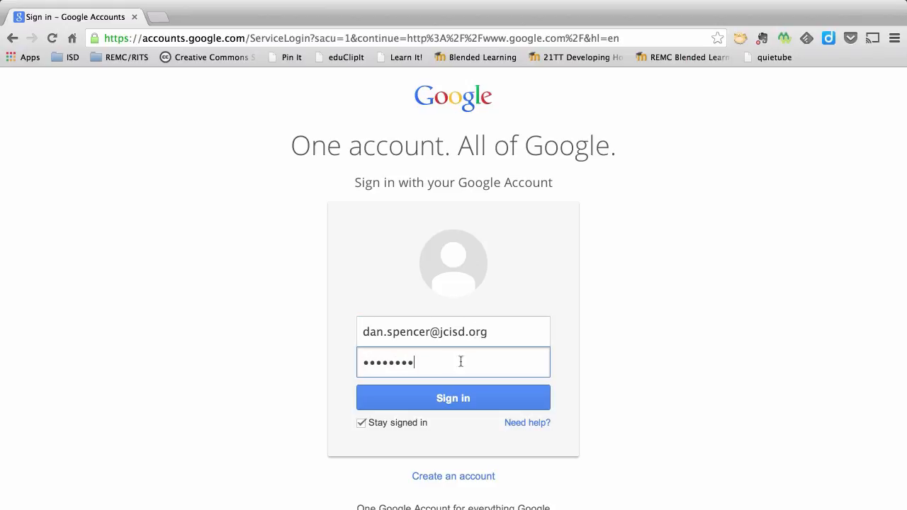
{"action": "left_click", "coordinate": [454, 397]}
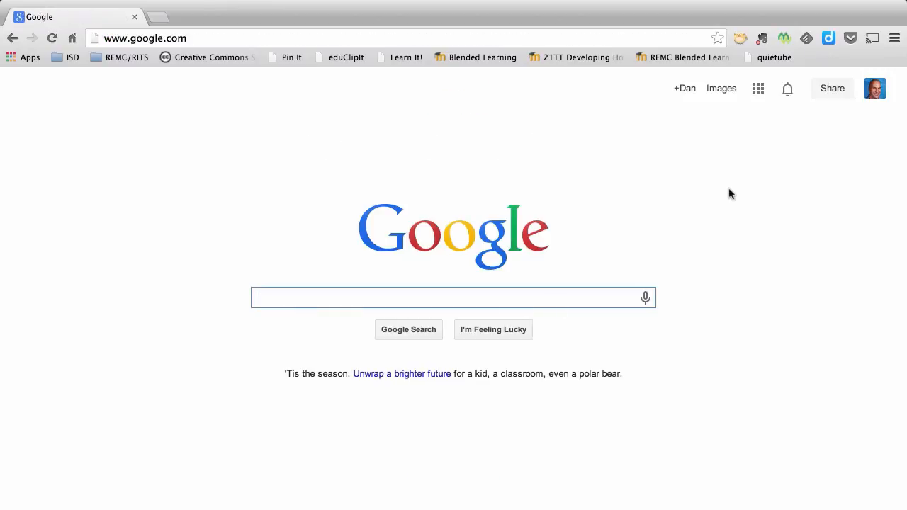
{"action": "mouse_move", "coordinate": [734, 192]}
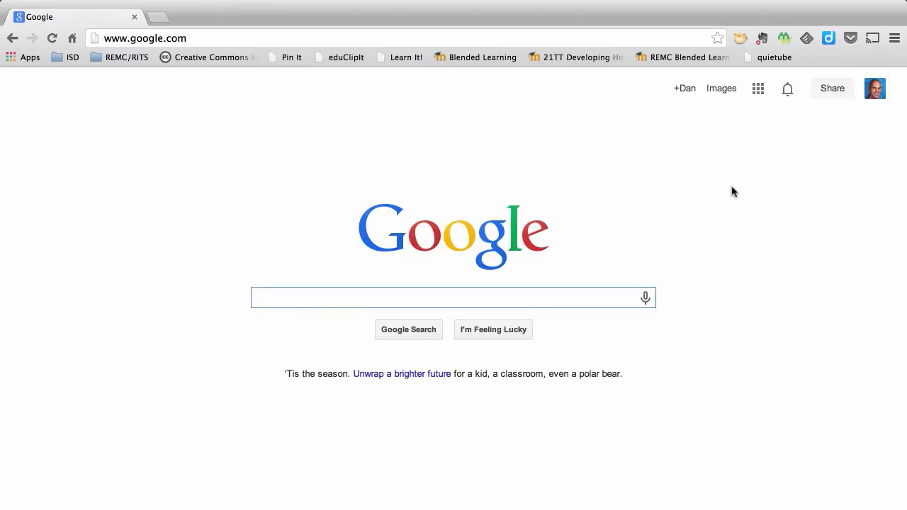
{"action": "mouse_move", "coordinate": [757, 88]}
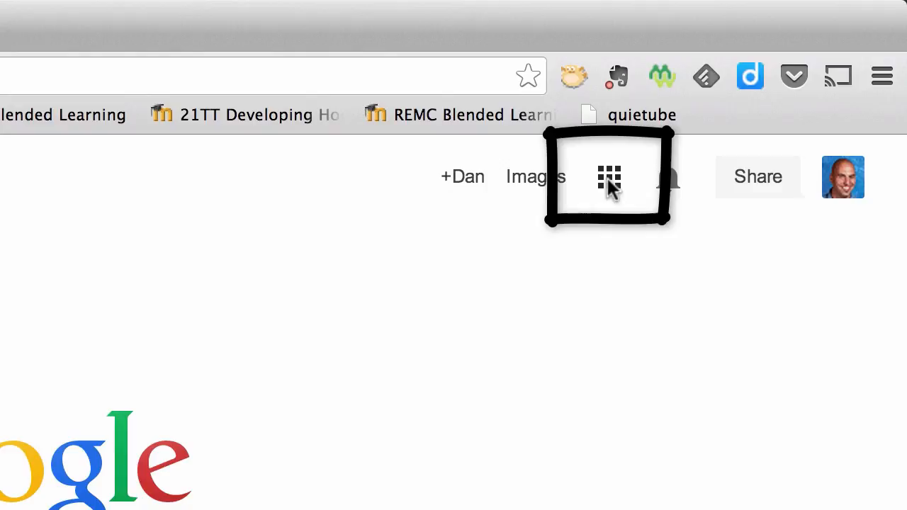
Step: Show the Google apps menu from the signed-in Google homepage
{"action": "left_click", "coordinate": [608, 175]}
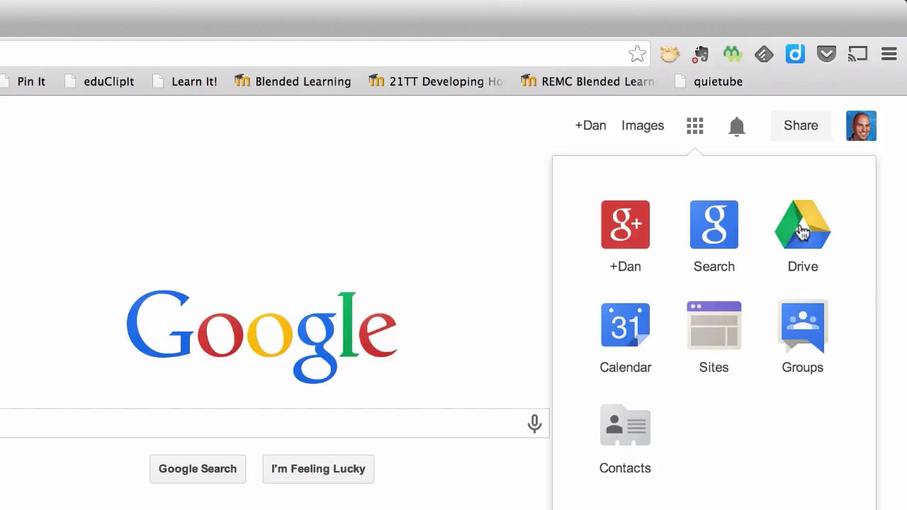
{"action": "mouse_move", "coordinate": [795, 249]}
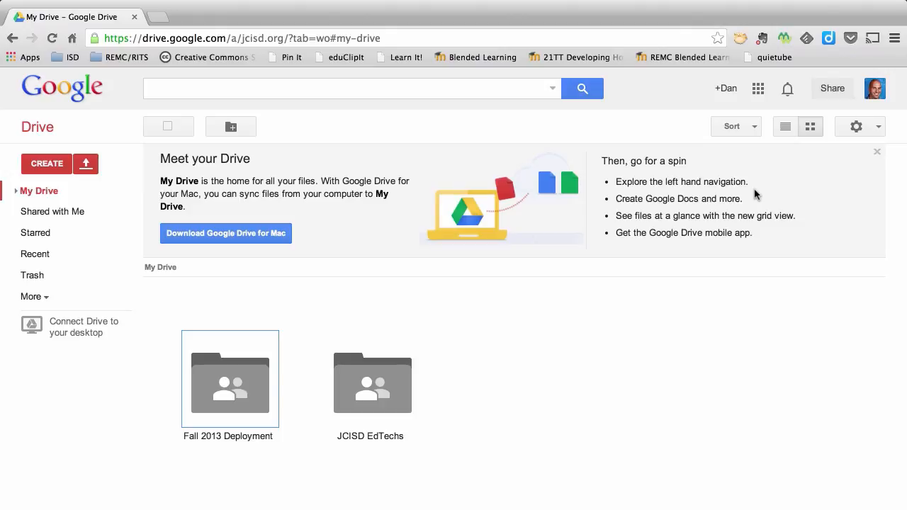
{"action": "mouse_move", "coordinate": [320, 282]}
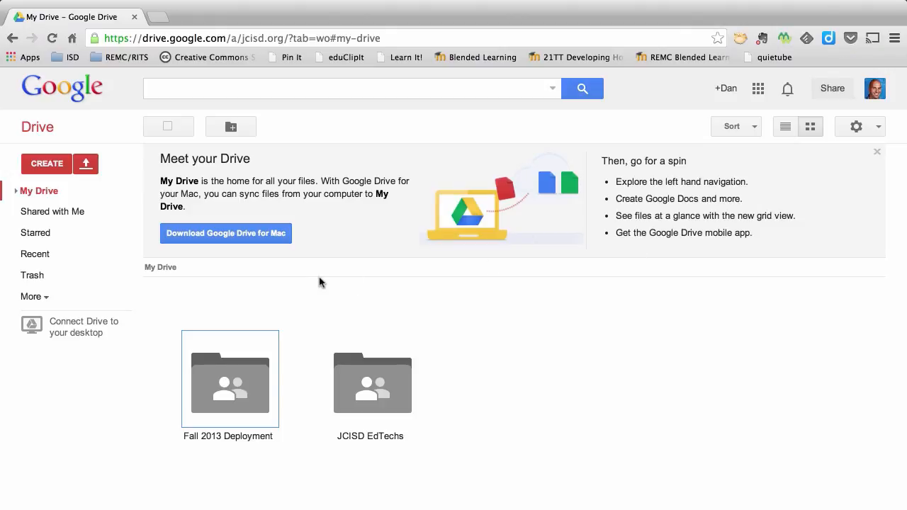